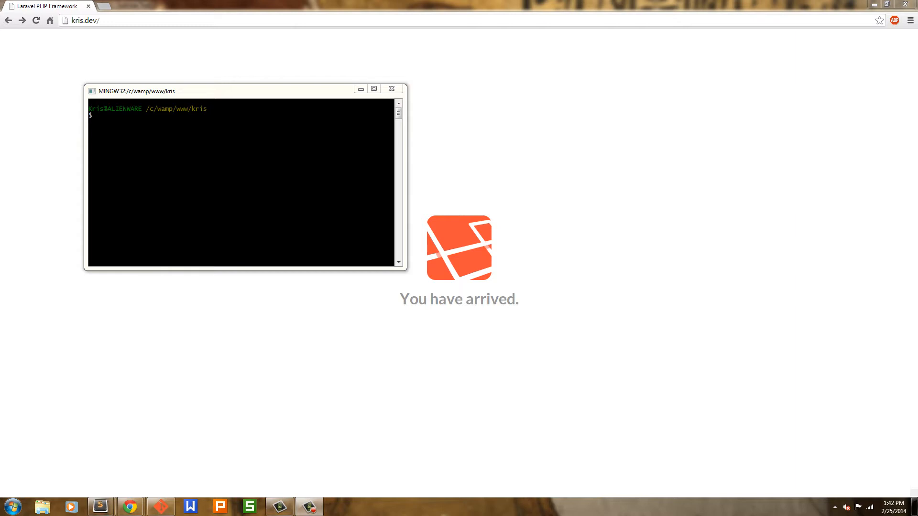
{"action": "mouse_move", "coordinate": [735, 299]}
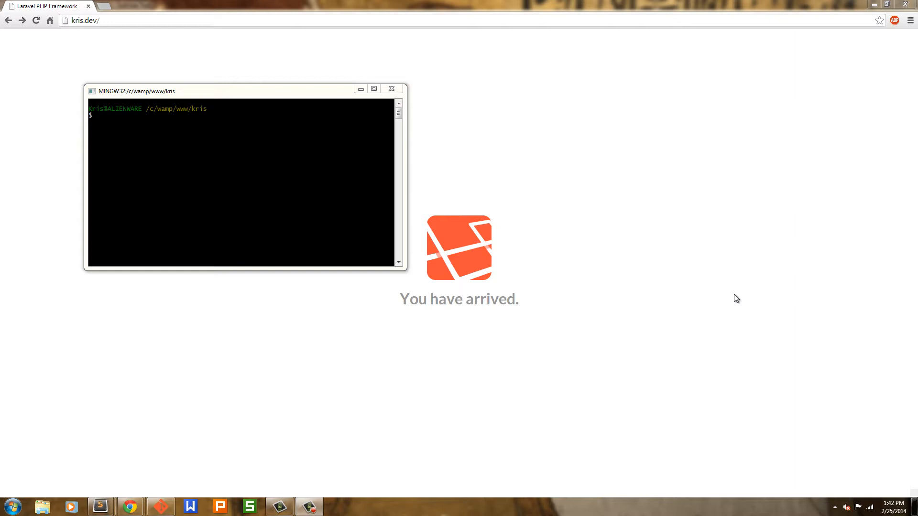
{"action": "mouse_move", "coordinate": [178, 213]}
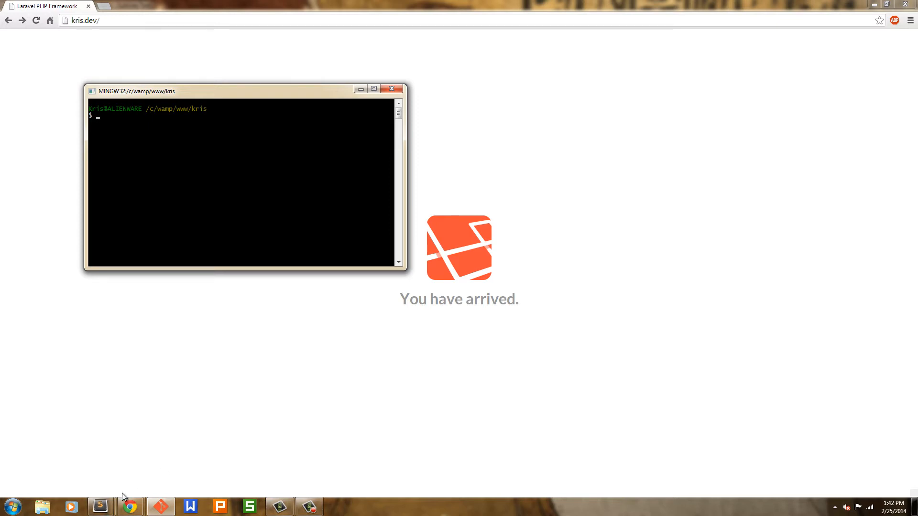
{"action": "mouse_move", "coordinate": [99, 505]}
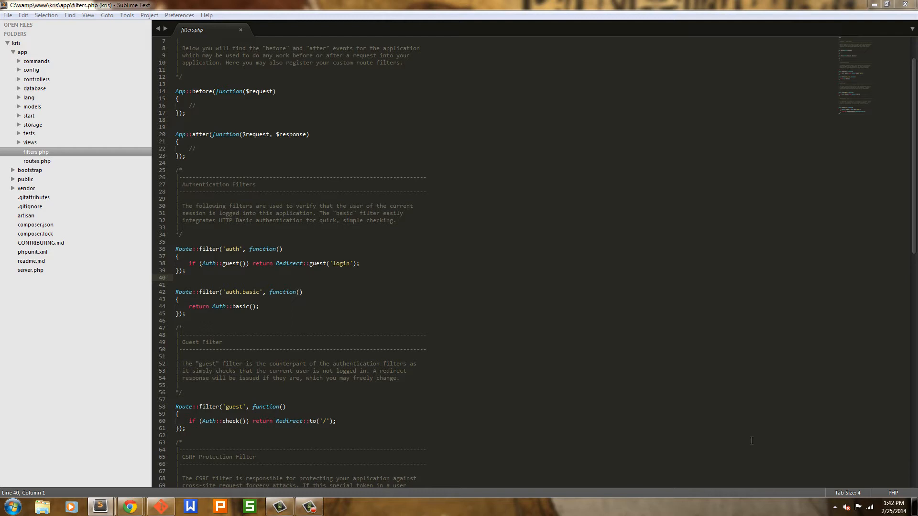
{"action": "mouse_move", "coordinate": [23, 185]}
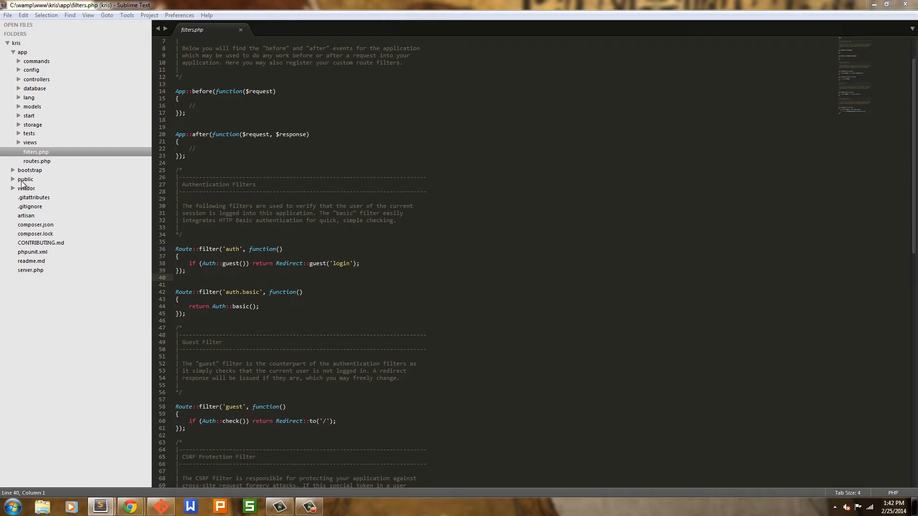
- Add cartalyst/sentry 2.0.* and way/generators dev-master to composer.json's require block and save
{"action": "left_click", "coordinate": [35, 224]}
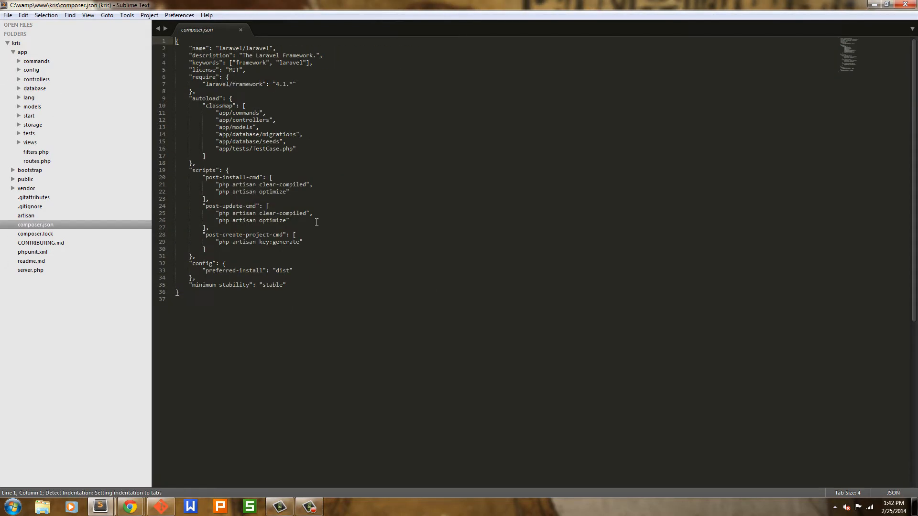
{"action": "left_click", "coordinate": [295, 84]}
{"action": "type", "text": ","}
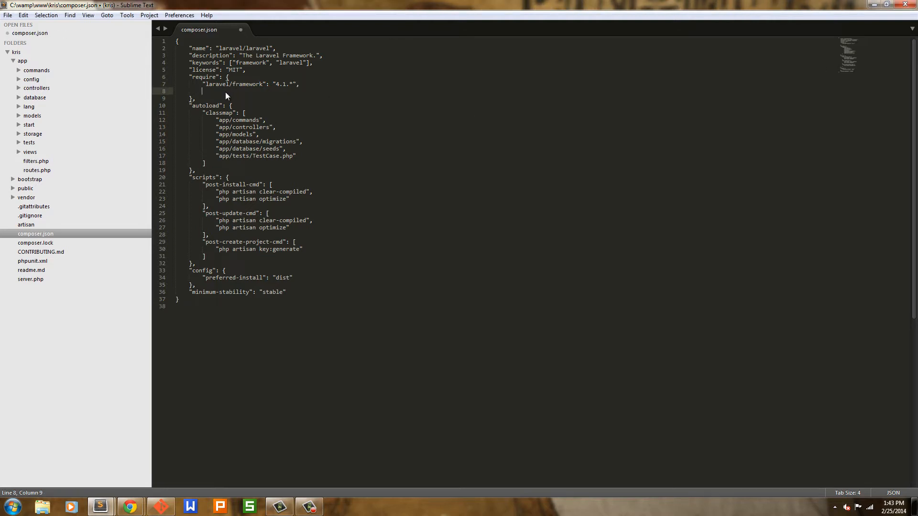
{"action": "type", "text": "\"catalyst/sentry\": \"2.0.*\","}
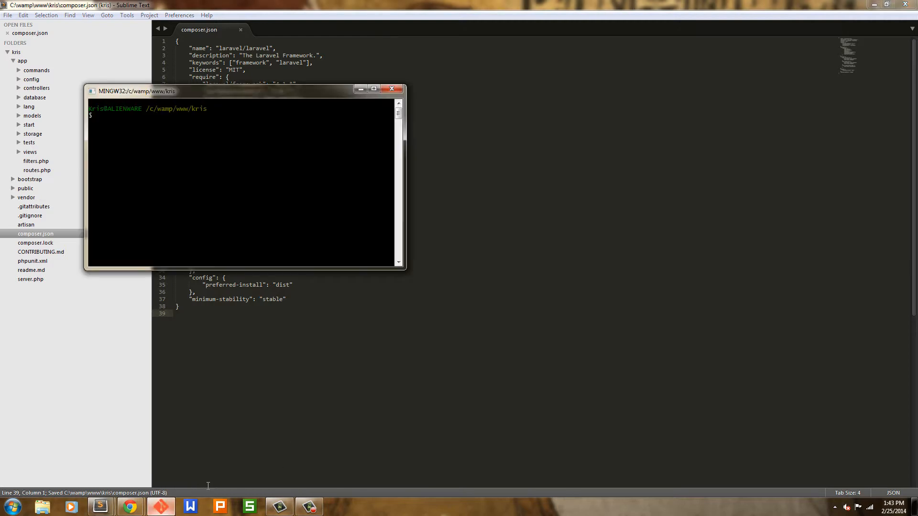
- Run composer update in Git Bash to install Sentry and Way Generators
{"action": "type", "text": "co"}
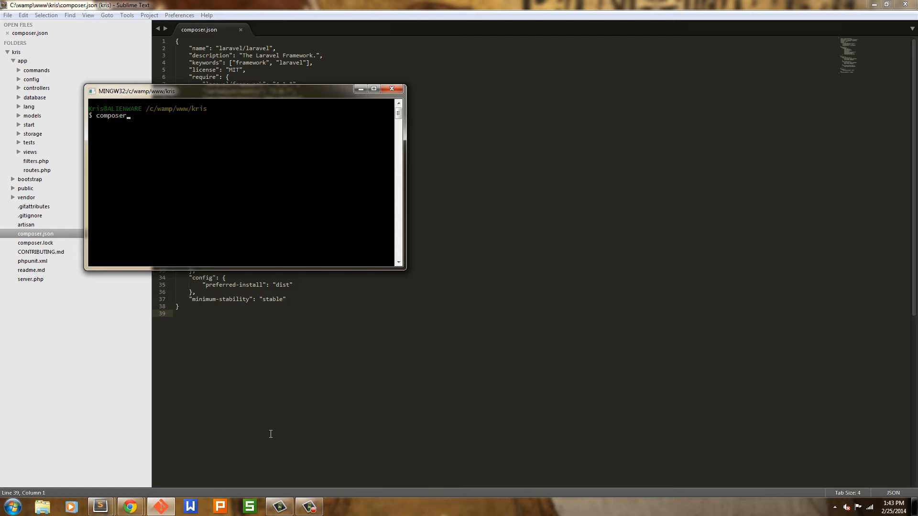
{"action": "type", "text": "update"}
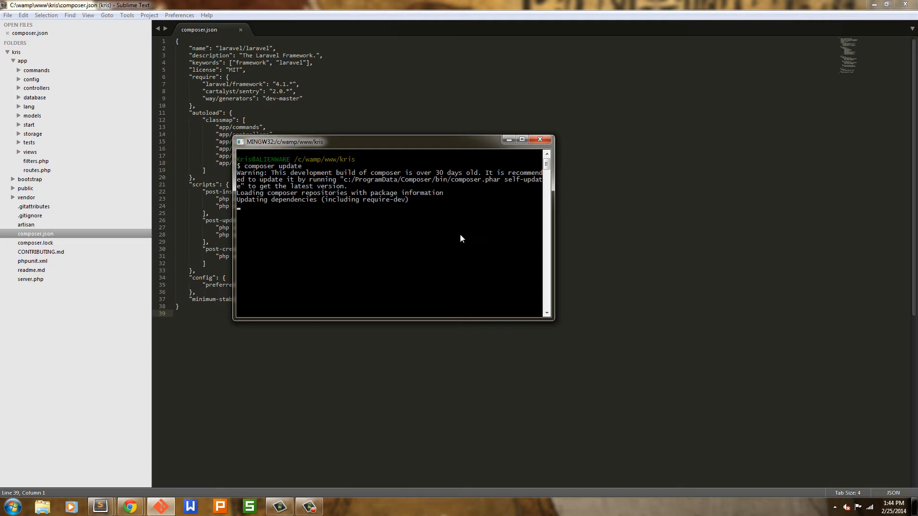
{"action": "mouse_move", "coordinate": [452, 238]}
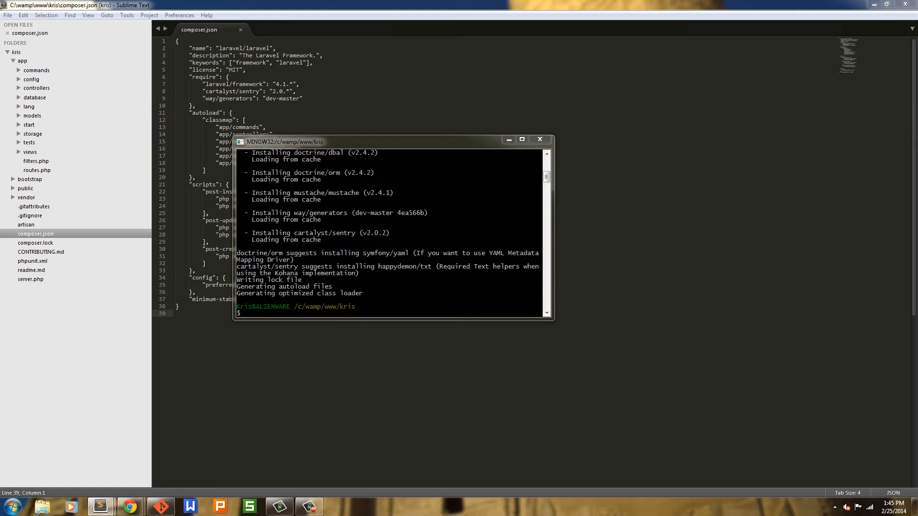
{"action": "mouse_move", "coordinate": [912, 77]}
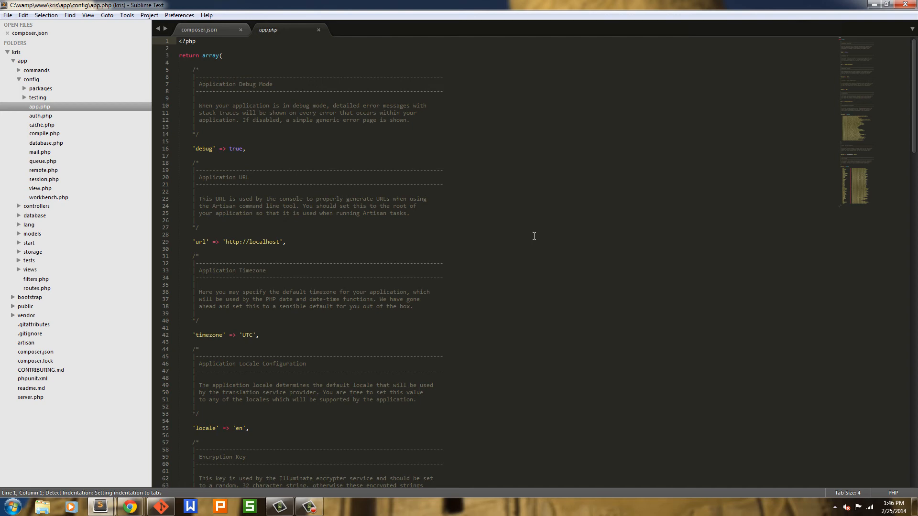
- Append GeneratorsServiceProvider and SentryServiceProvider to app.php's providers array
{"action": "scroll", "scroll_direction": "down", "scroll_amount": 3}
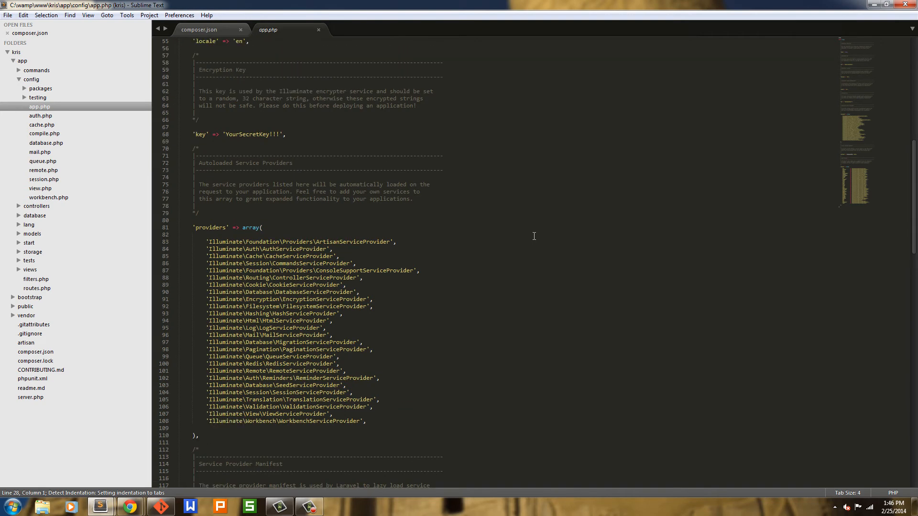
{"action": "scroll", "scroll_direction": "down", "scroll_amount": 3}
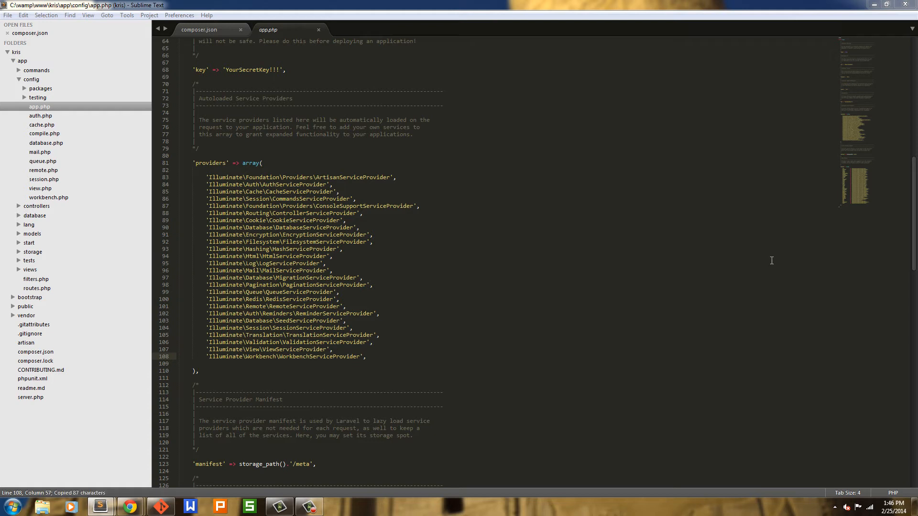
{"action": "mouse_move", "coordinate": [373, 359]}
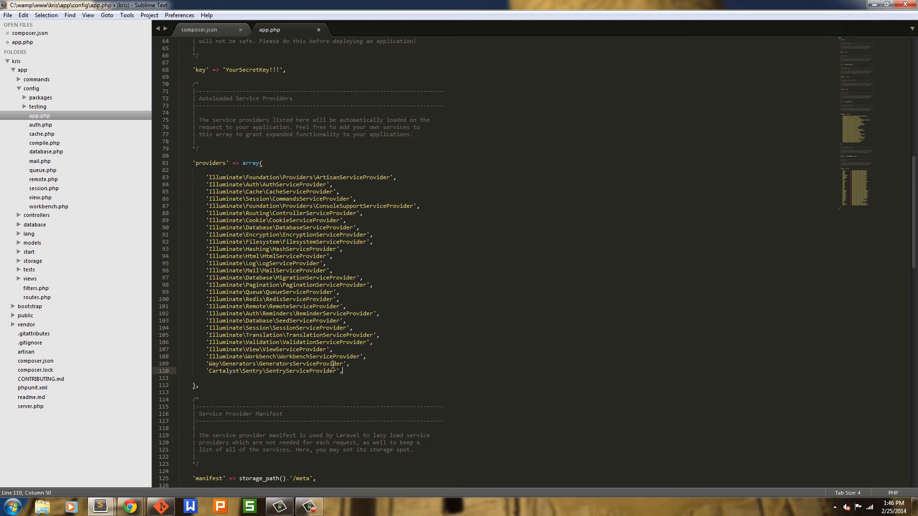
{"action": "mouse_move", "coordinate": [297, 371]}
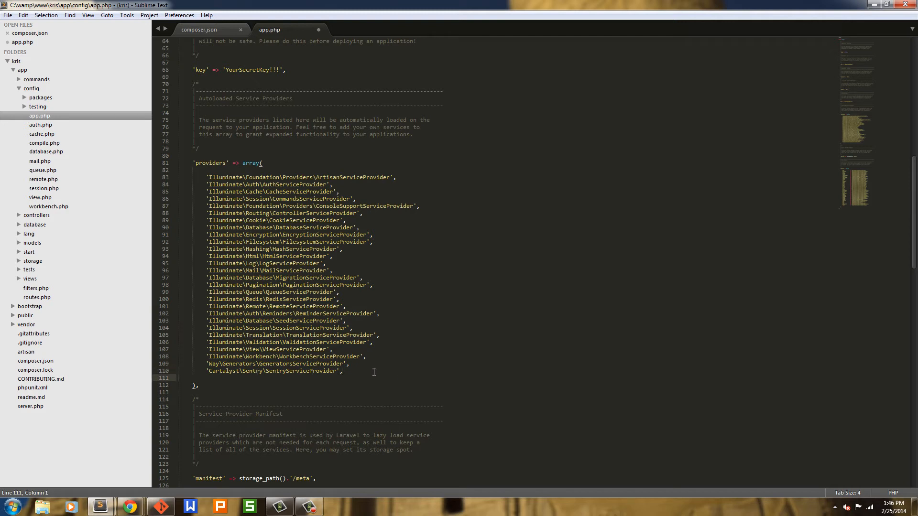
{"action": "scroll", "scroll_direction": "down", "scroll_amount": 3}
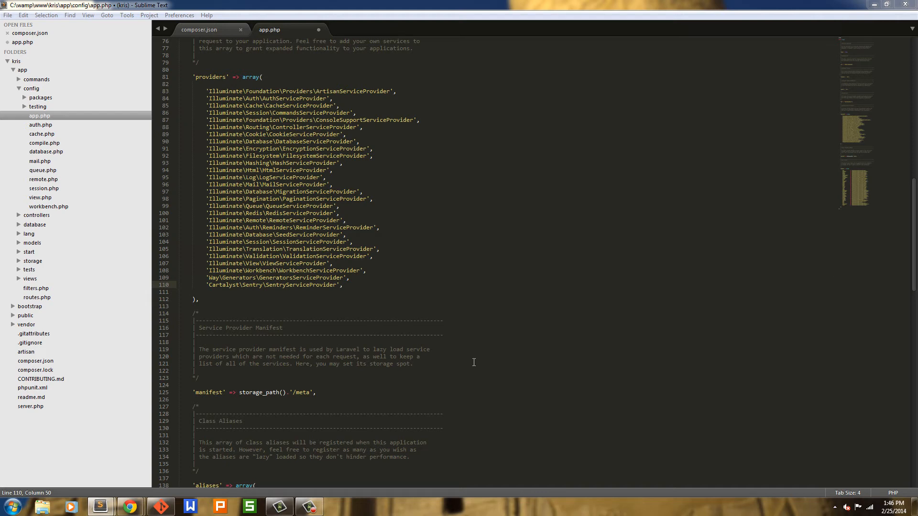
- Add the Sentry facade and Carbon\Carbon aliases to app.php's aliases array and save
{"action": "scroll", "scroll_direction": "down", "scroll_amount": 3}
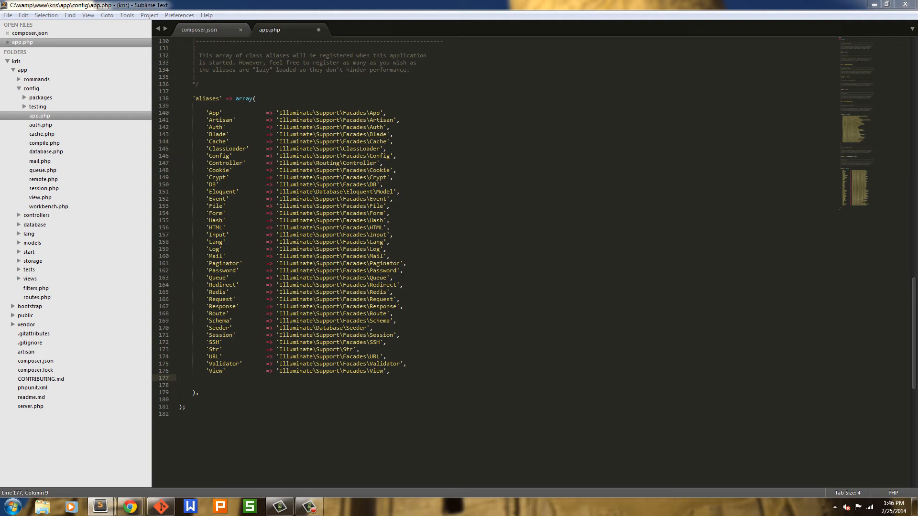
{"action": "key", "text": "ctrl+c"}
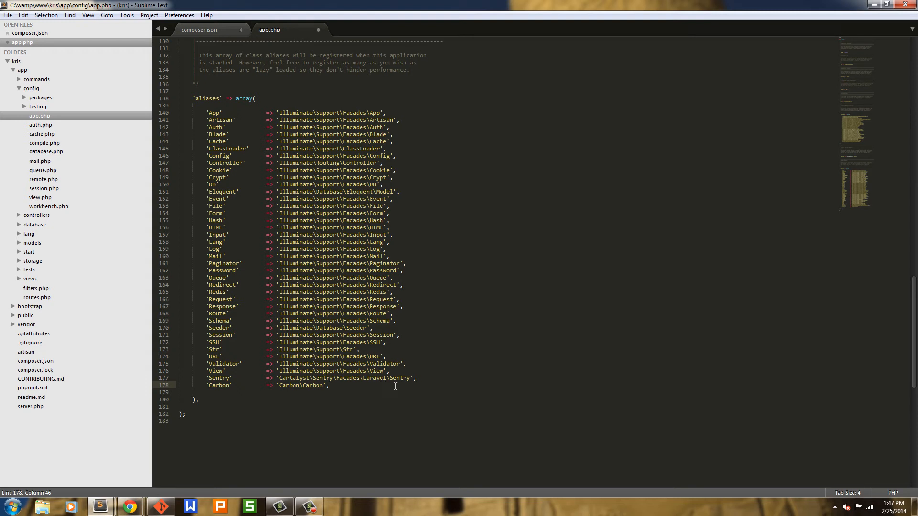
{"action": "key", "text": "ctrl+s"}
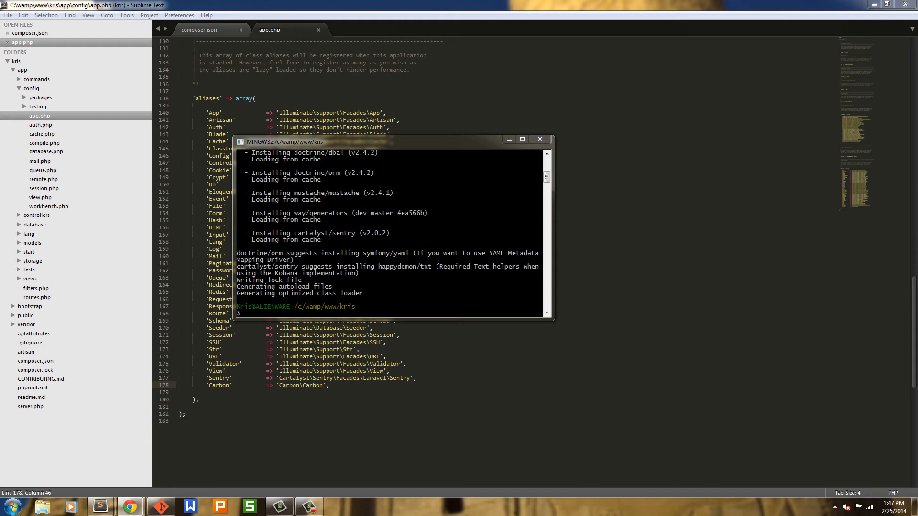
- Bring the Git Bash terminal window to the front from the taskbar
{"action": "left_click", "coordinate": [825, 507]}
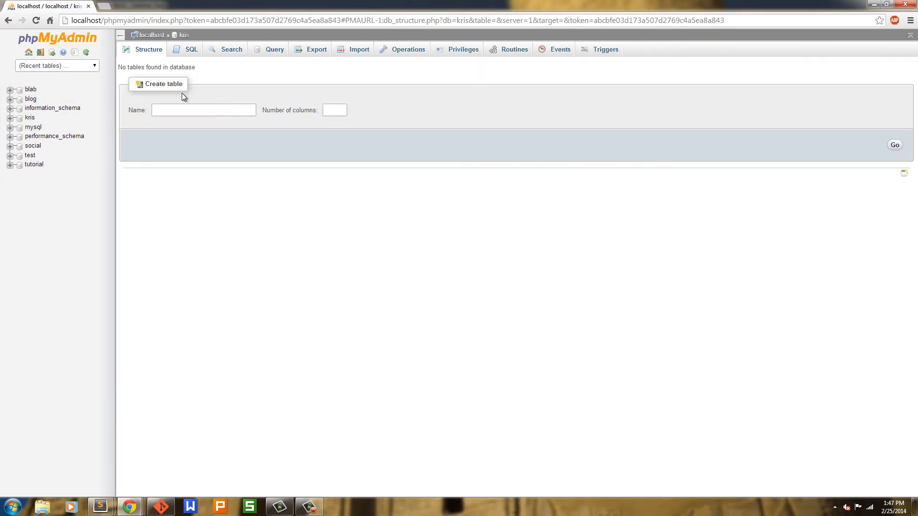
{"action": "mouse_move", "coordinate": [203, 442]}
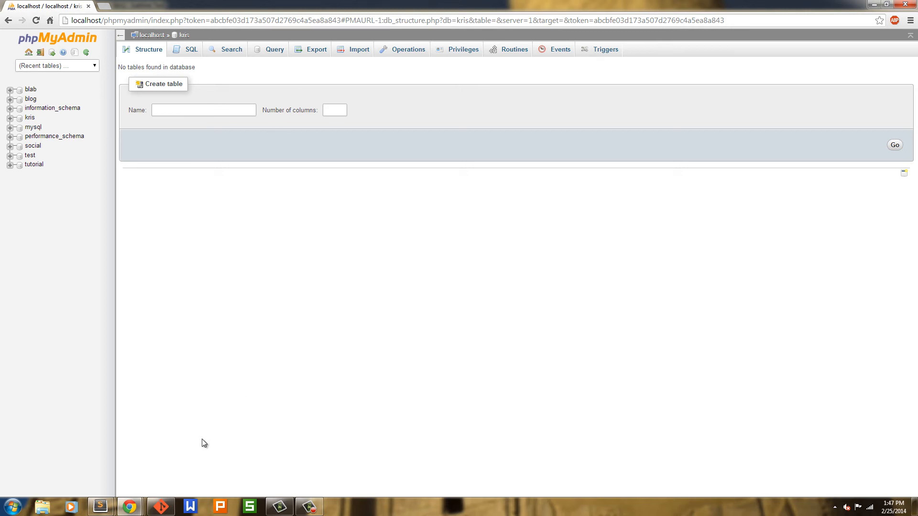
{"action": "mouse_move", "coordinate": [99, 507]}
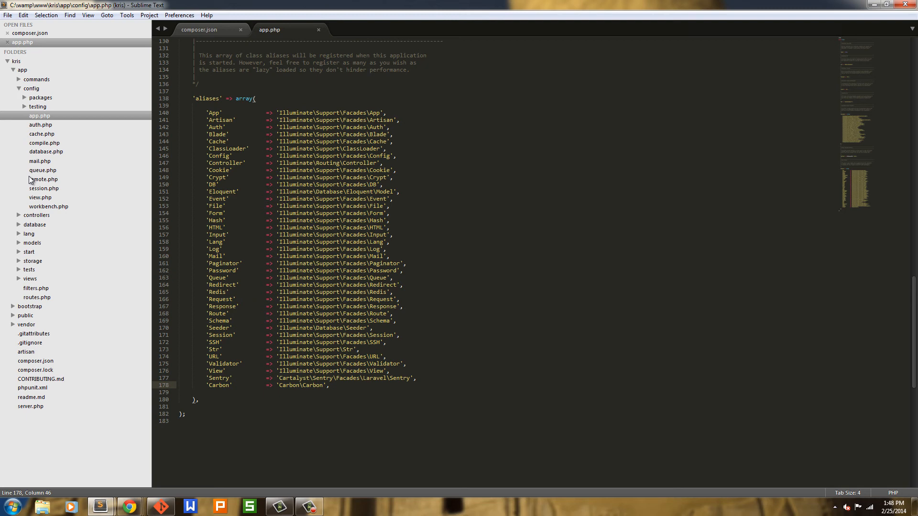
- Open app/config/database.php and set the mysql database name to 'kris'
{"action": "left_click", "coordinate": [46, 151]}
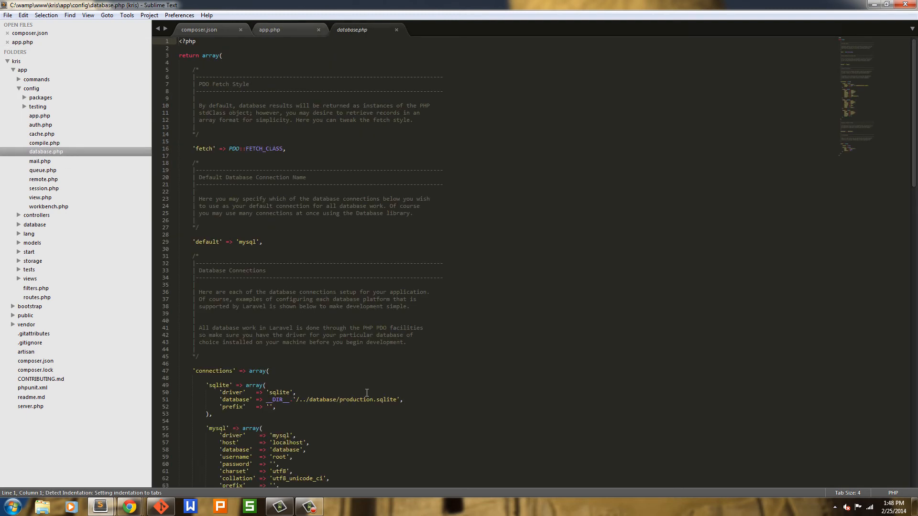
{"action": "scroll", "scroll_direction": "down", "scroll_amount": 3}
{"action": "type", "text": "kri"}
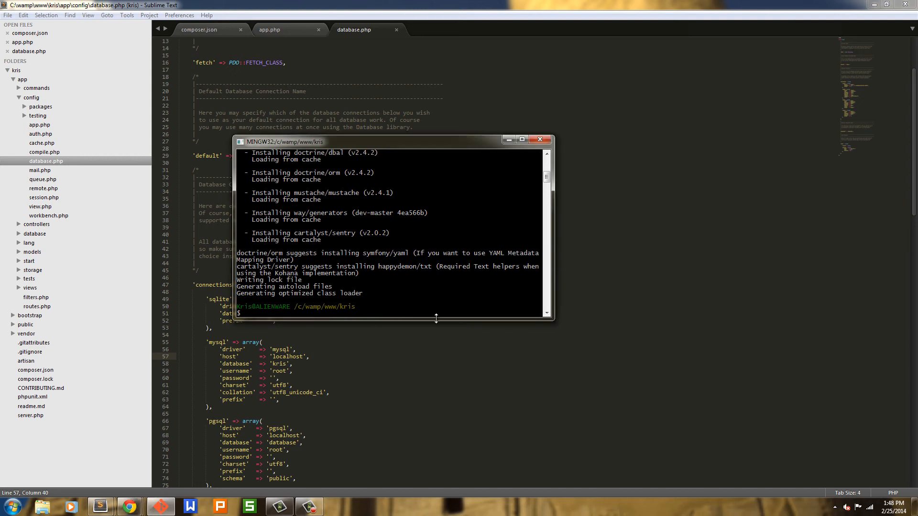
- Run php artisan migrate:install to create the migration table
{"action": "type", "text": "php a"}
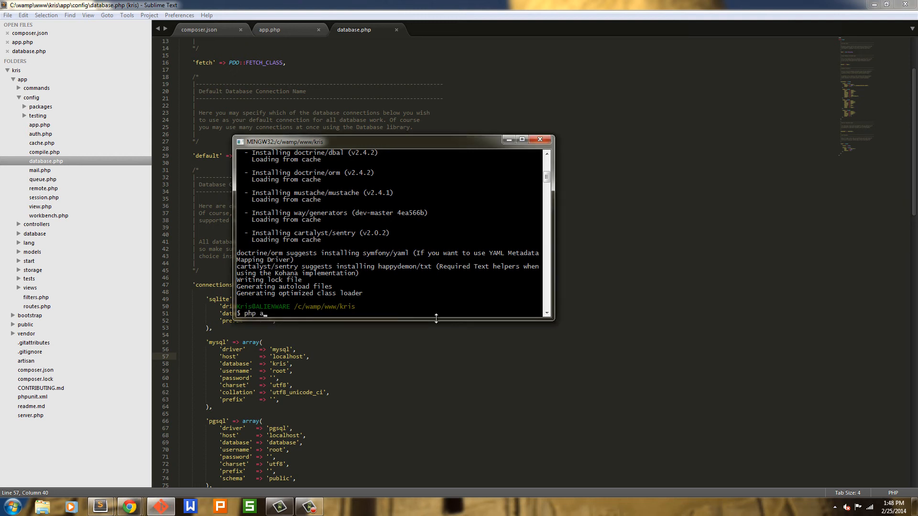
{"action": "type", "text": "rtisan"}
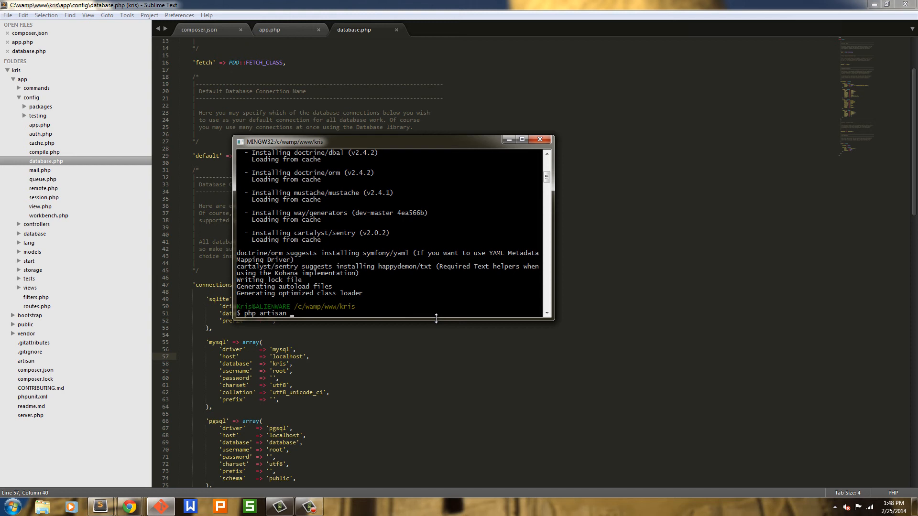
{"action": "type", "text": "mig"}
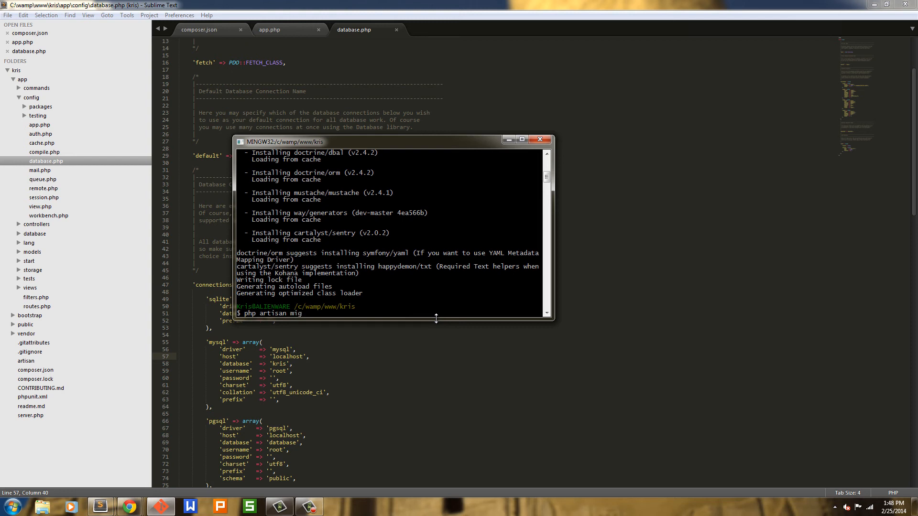
{"action": "type", "text": "rate"}
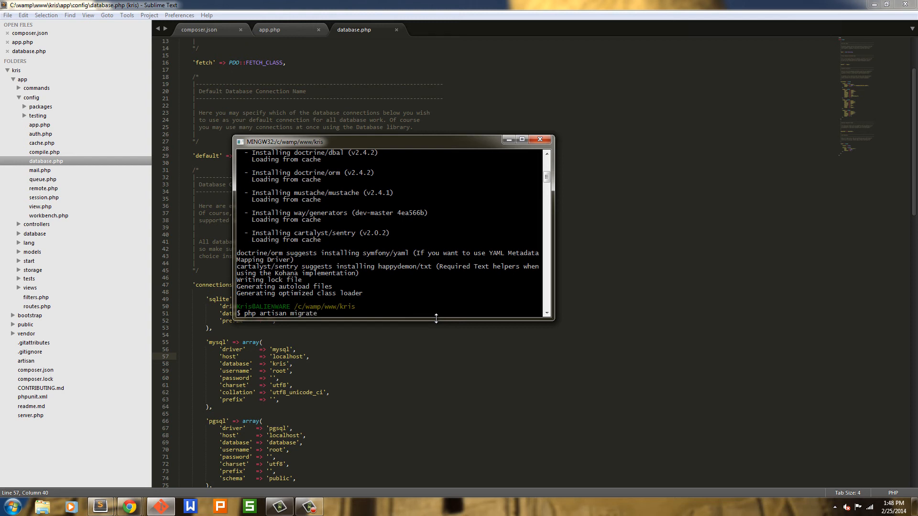
{"action": "type", "text": ":install"}
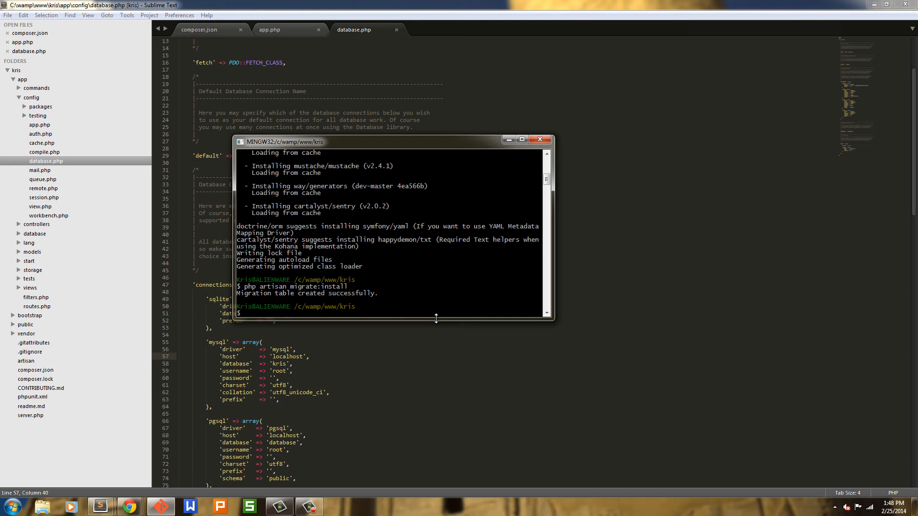
{"action": "type", "text": "php artisan migrate:install"}
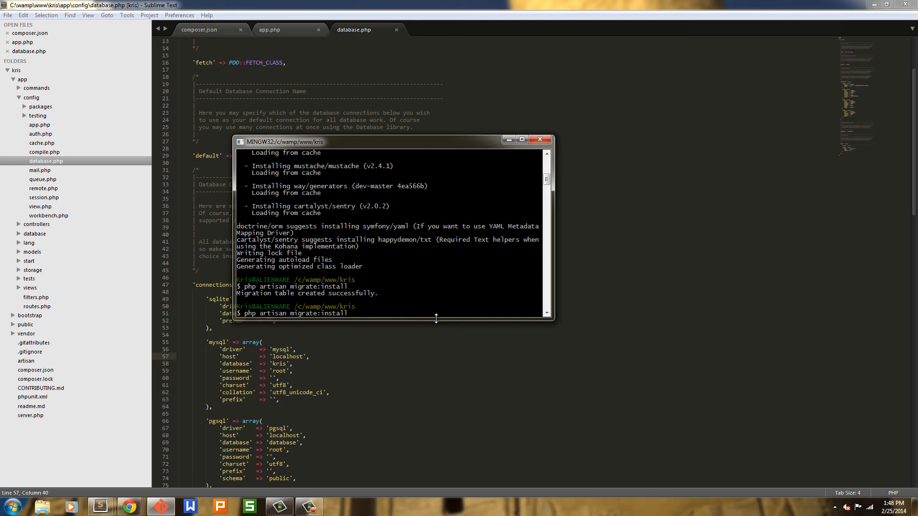
- Run php artisan migrate --package=cartalyst/sentry to create Sentry's tables
{"action": "key", "text": "BackSpace"}
{"action": "type", "text": " --package"}
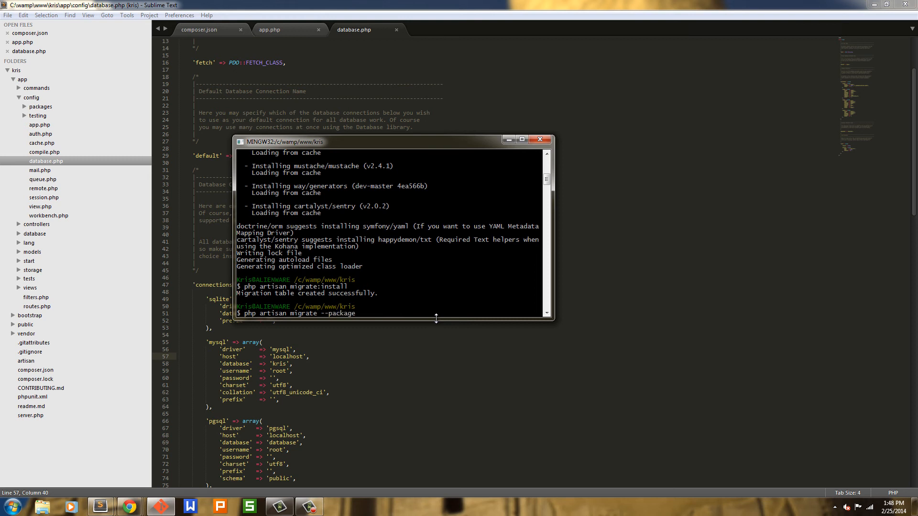
{"action": "type", "text": "=cartalyst/se"}
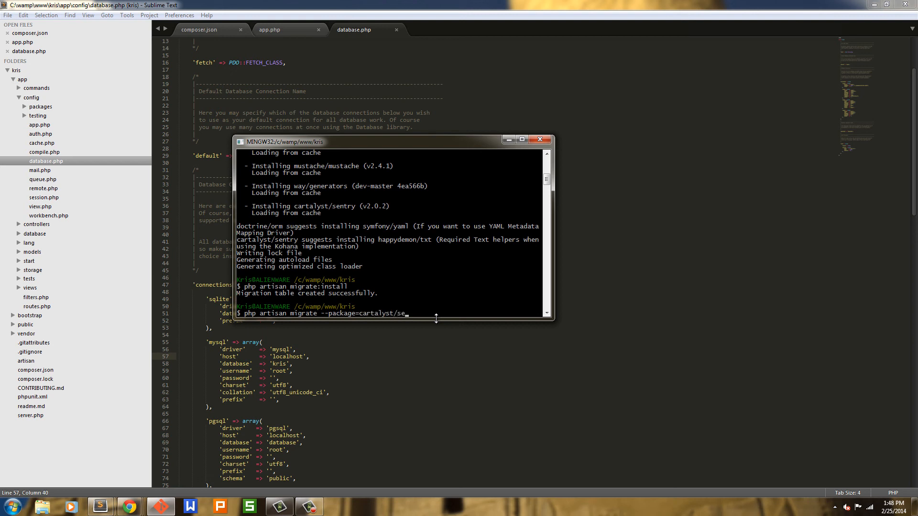
{"action": "type", "text": "ntry"}
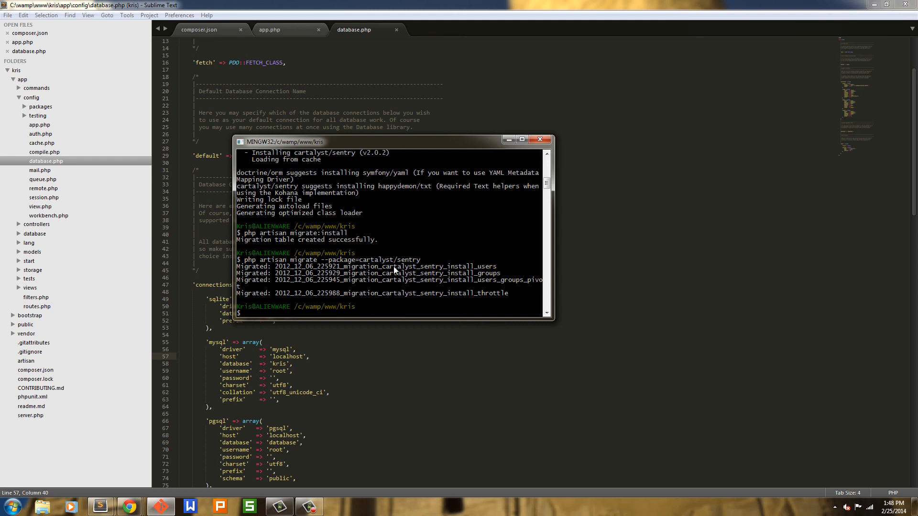
{"action": "mouse_move", "coordinate": [498, 278]}
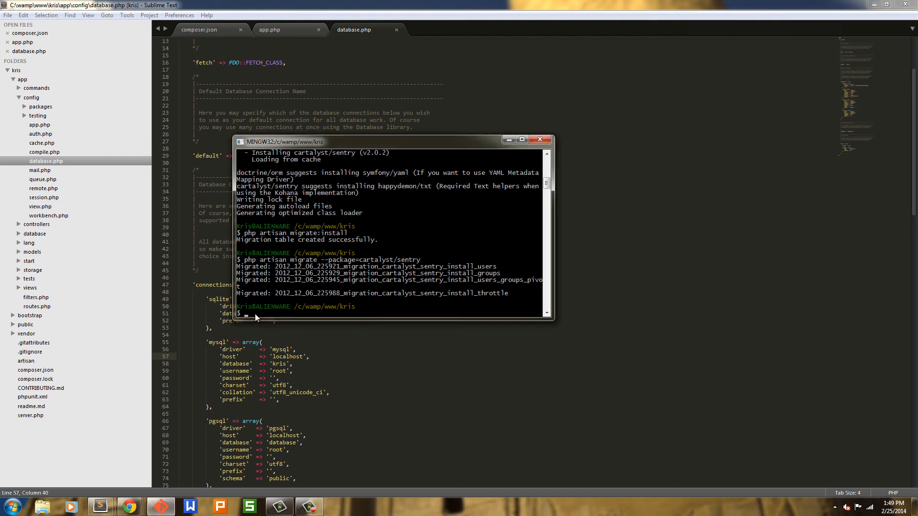
{"action": "mouse_move", "coordinate": [344, 318]}
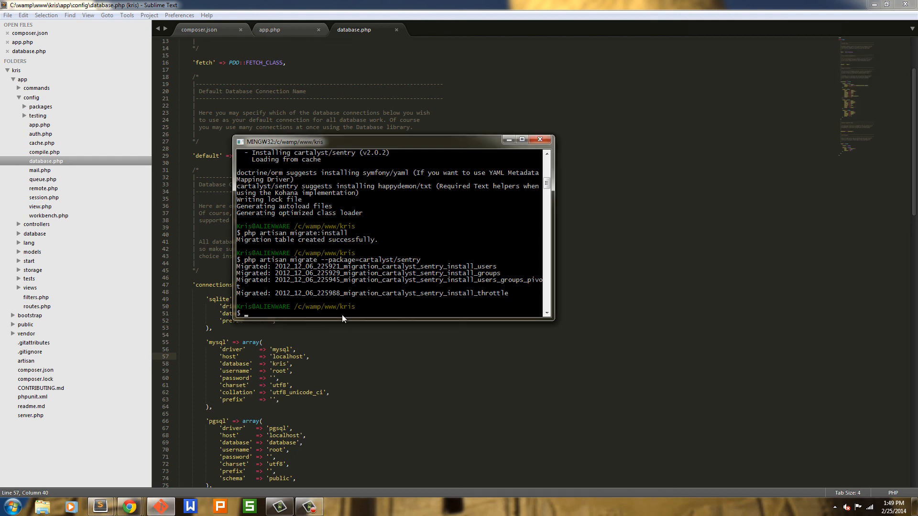
- Run php artisan config:publish cartalyst/sentry to publish Sentry's configuration
{"action": "type", "text": "php artisan migrate --package=cartalyst/sentr"}
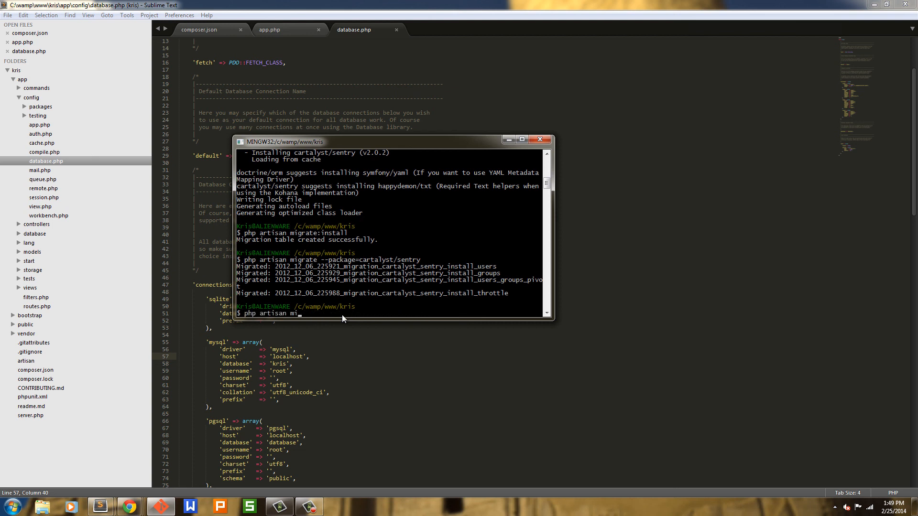
{"action": "type", "text": "config:publish"}
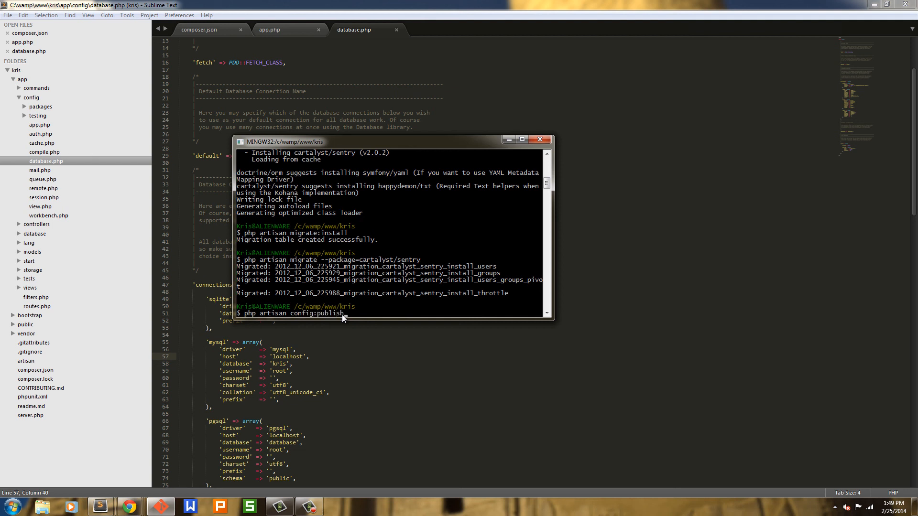
{"action": "type", "text": "cartalyst"}
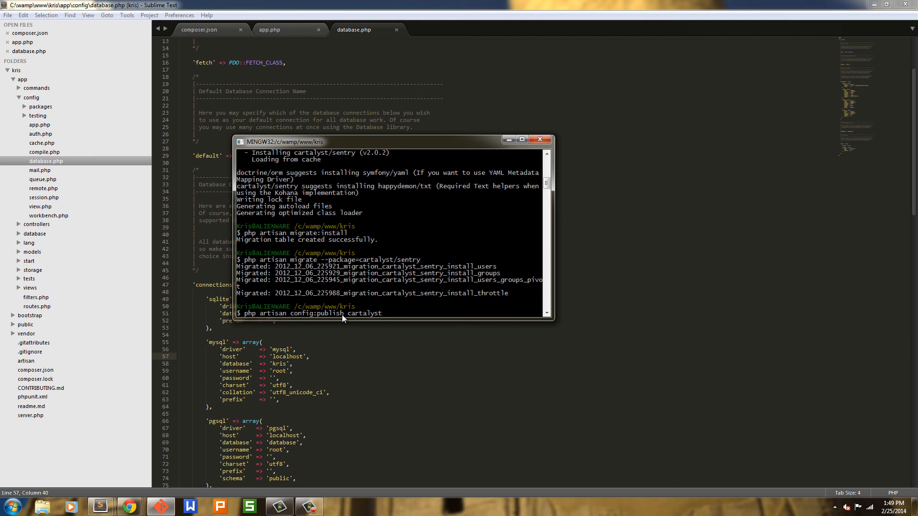
{"action": "type", "text": "/sentry"}
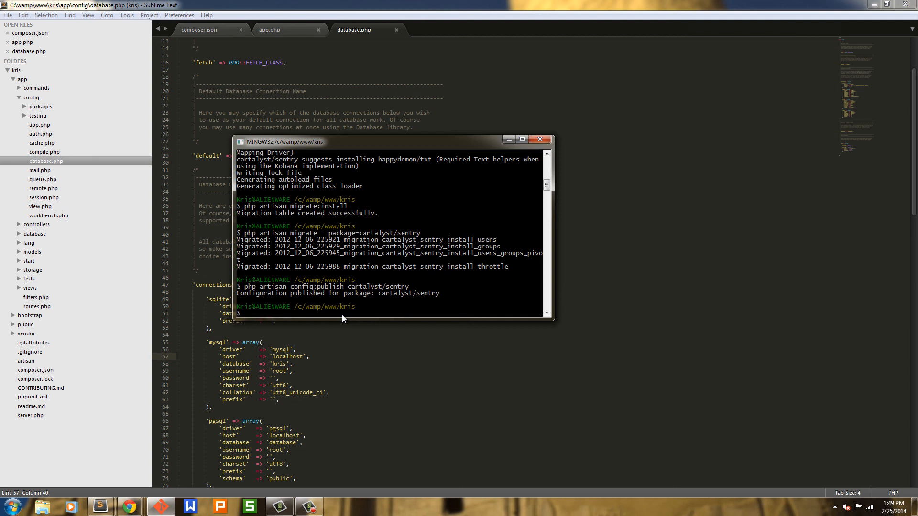
{"action": "mouse_move", "coordinate": [343, 318]}
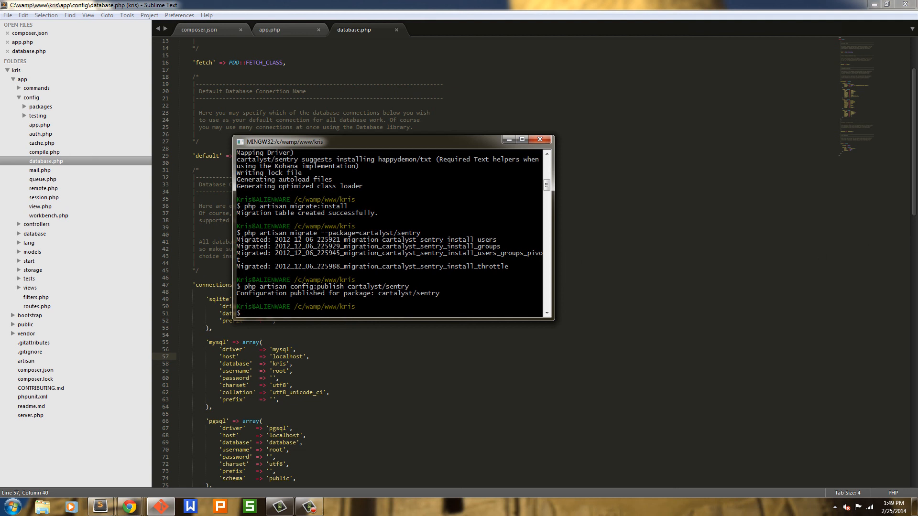